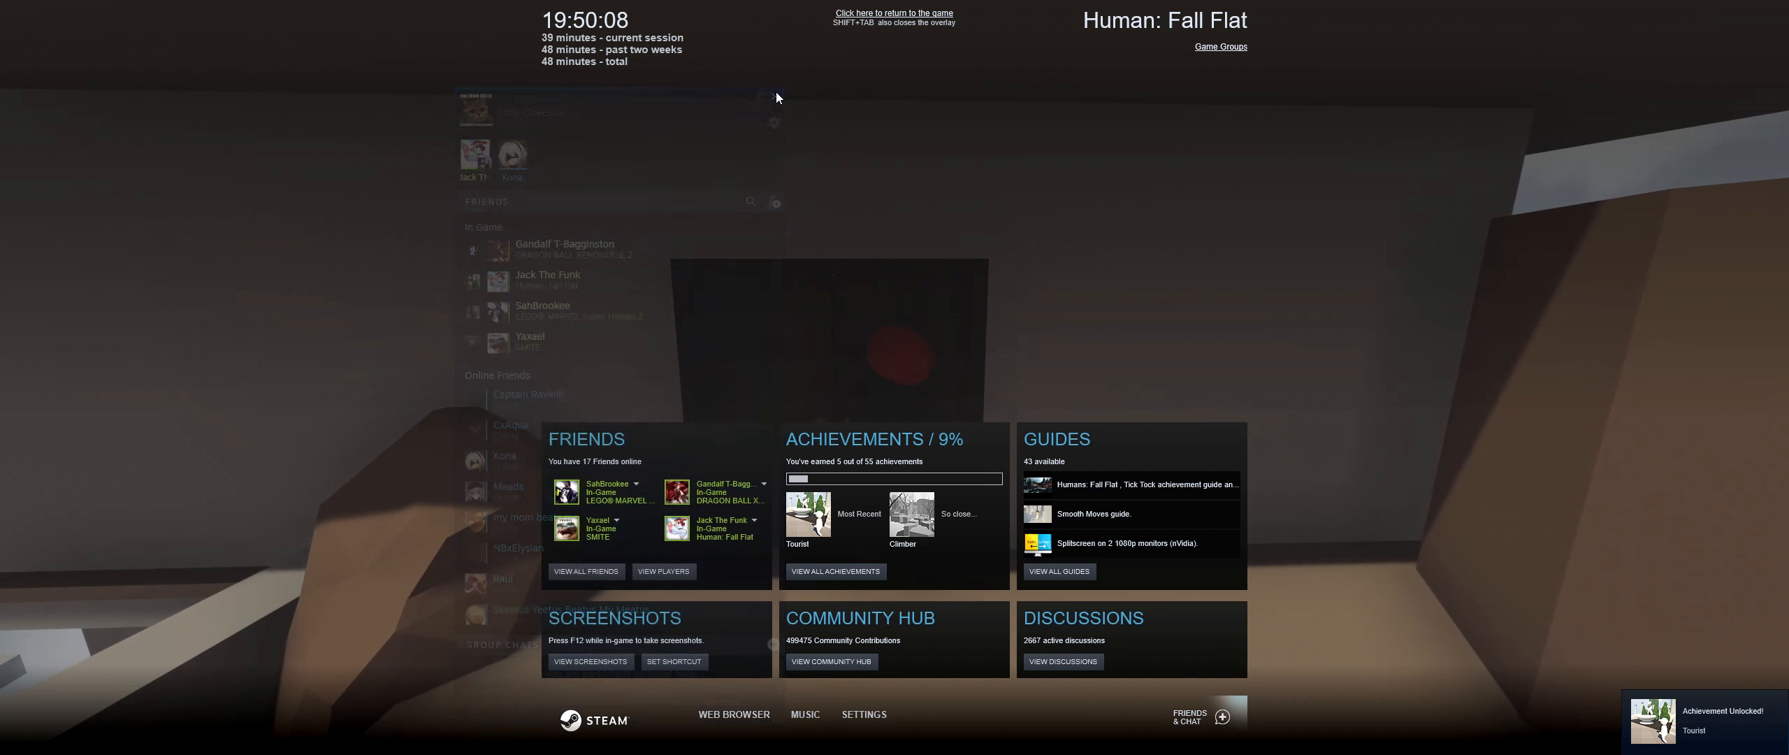
Close the Steam Overlay and return to the game at the door.
left_click(892, 12)
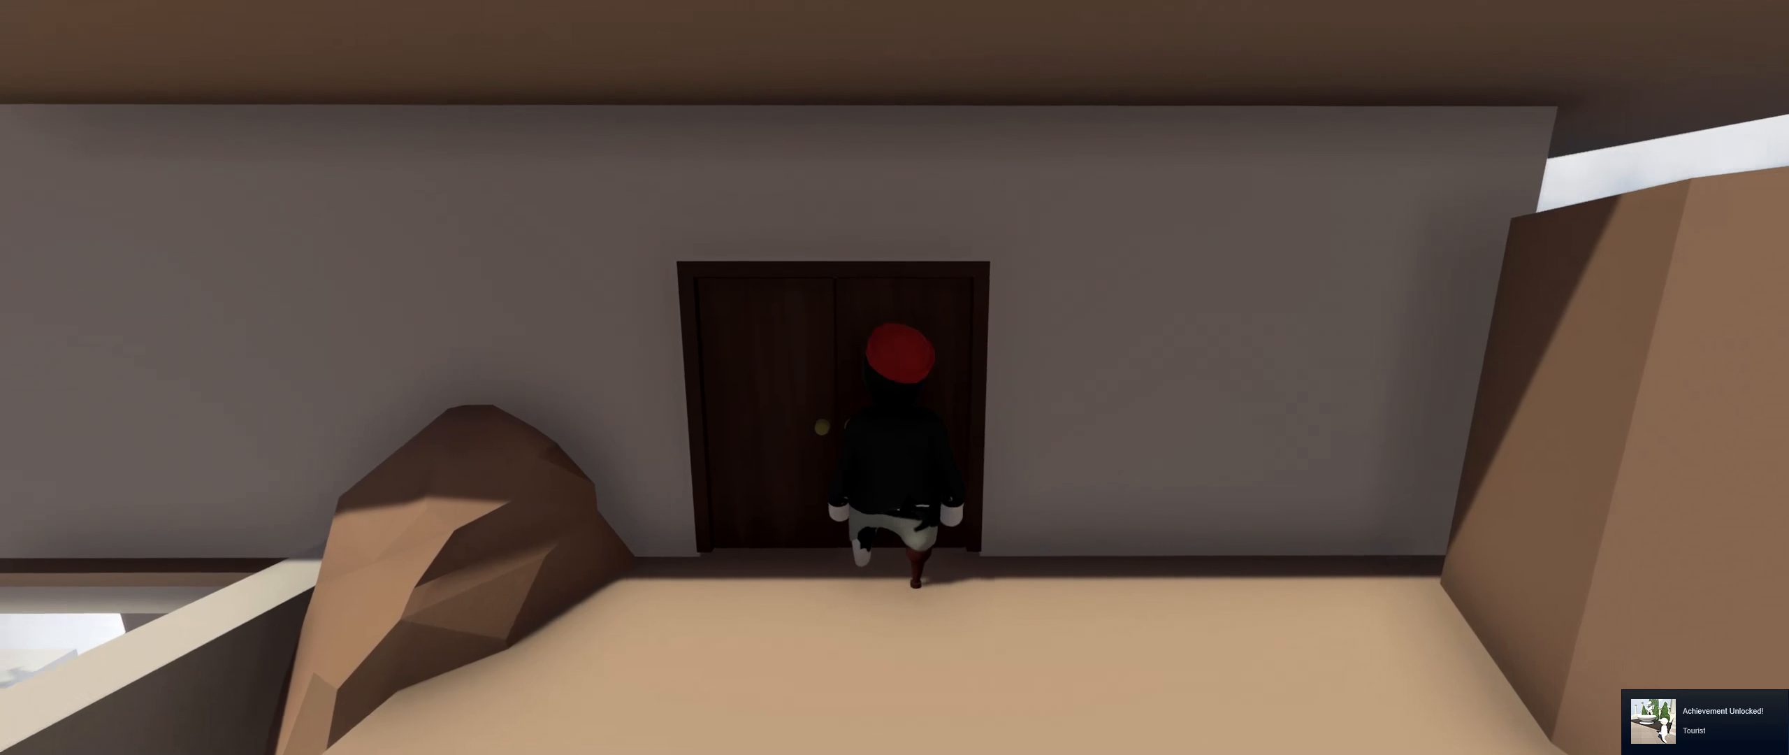